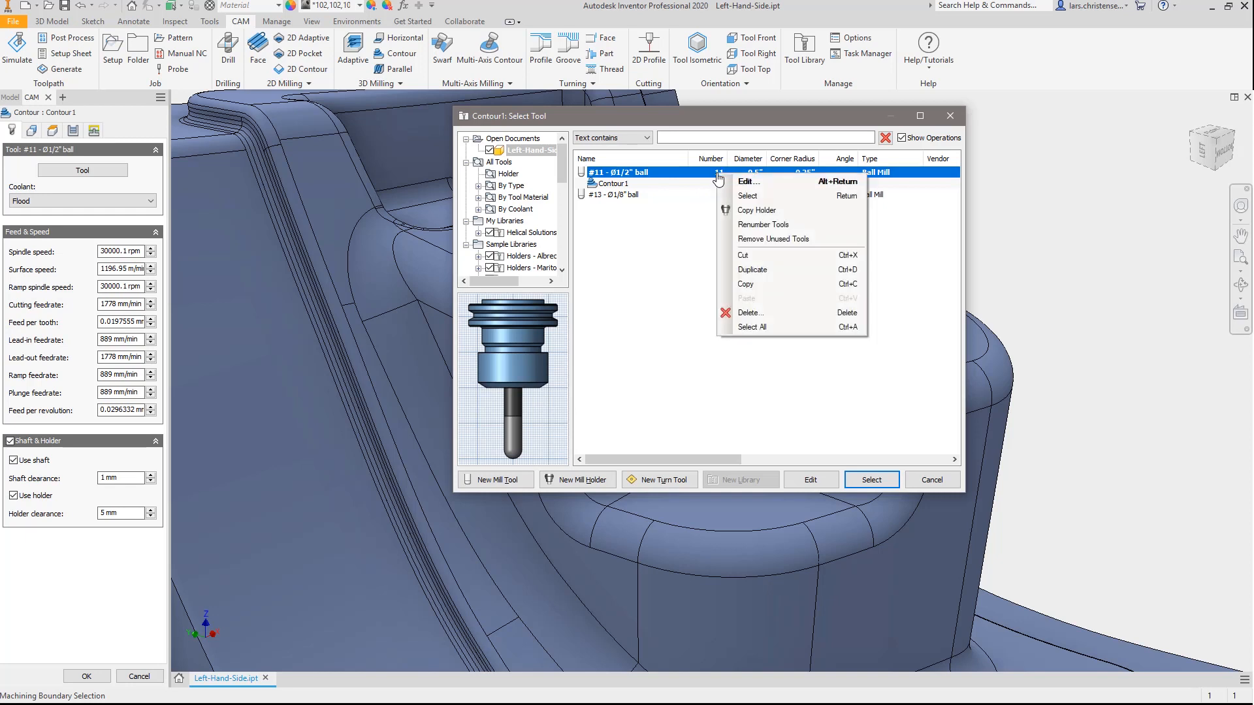
Review the #11 Ø1/2" ball end mill's cutter and feed values and assign it to Contour1
left_click(748, 182)
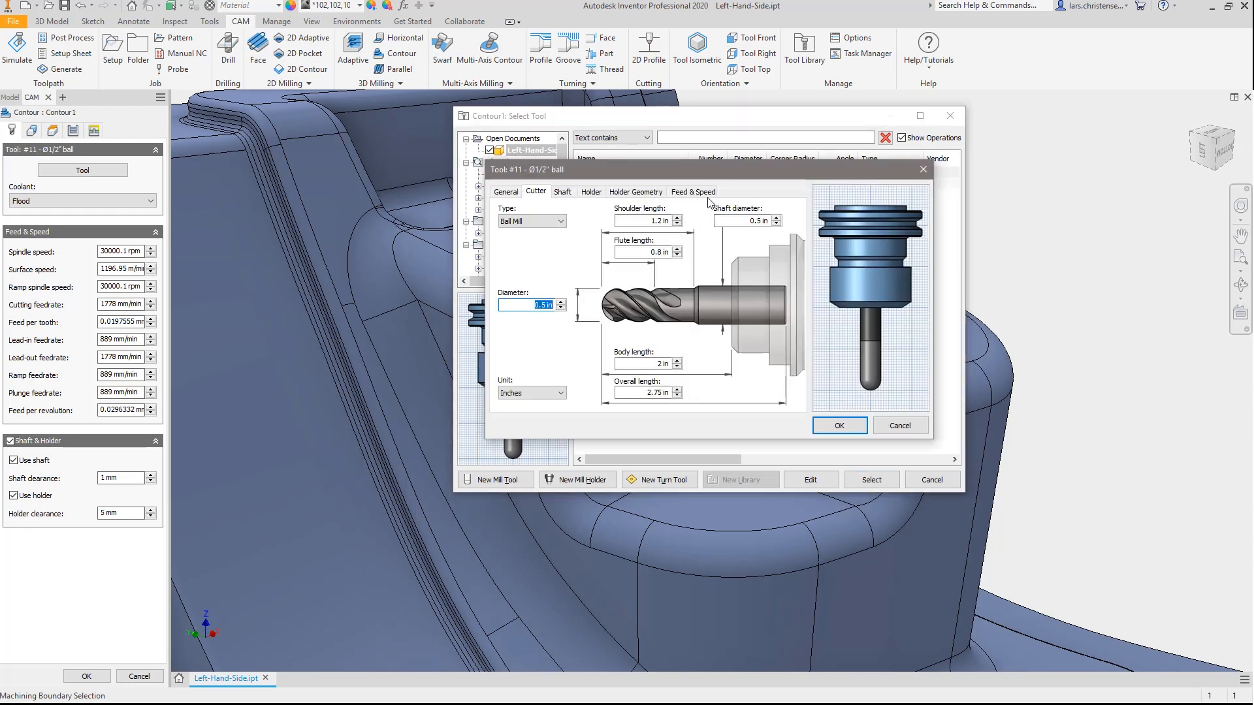
left_click(692, 192)
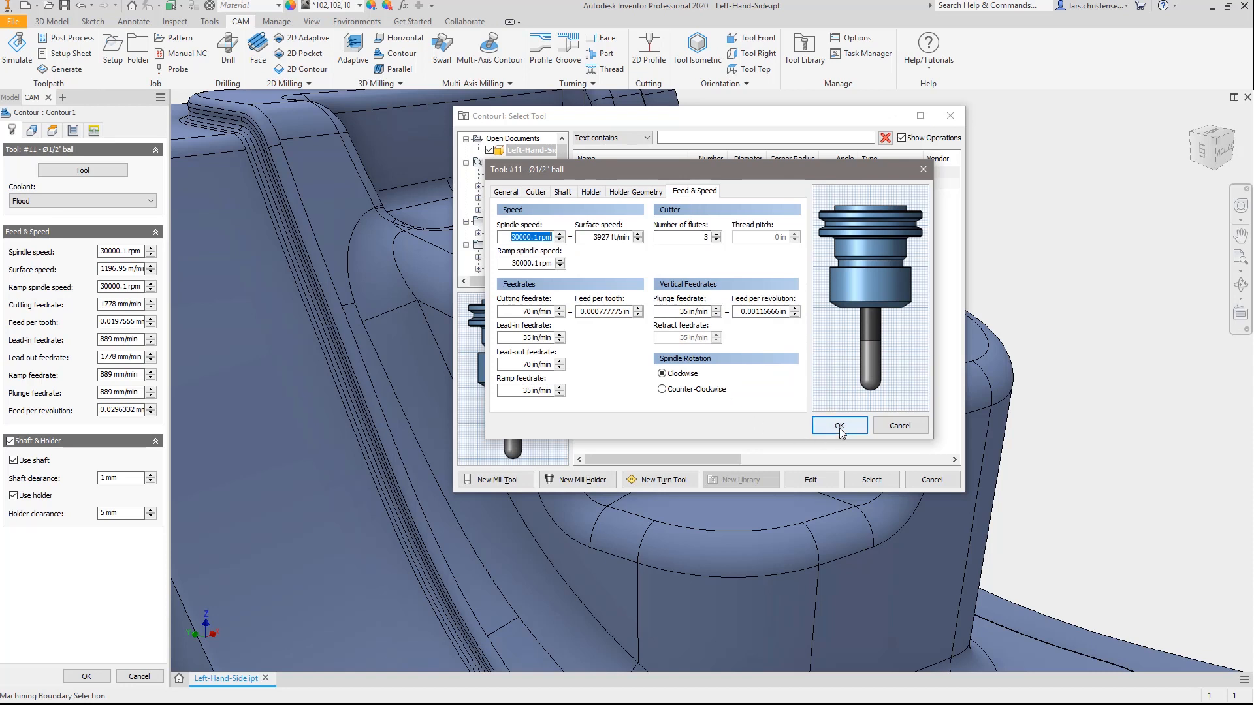
left_click(839, 424)
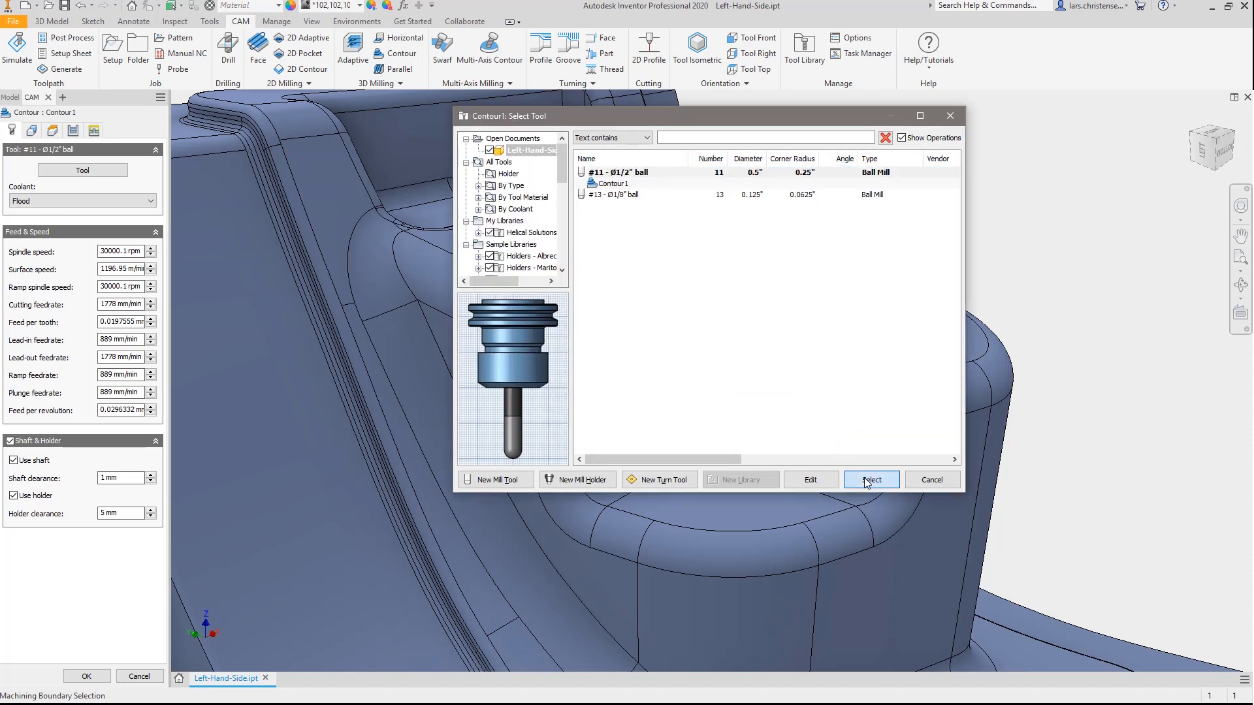
left_click(870, 479)
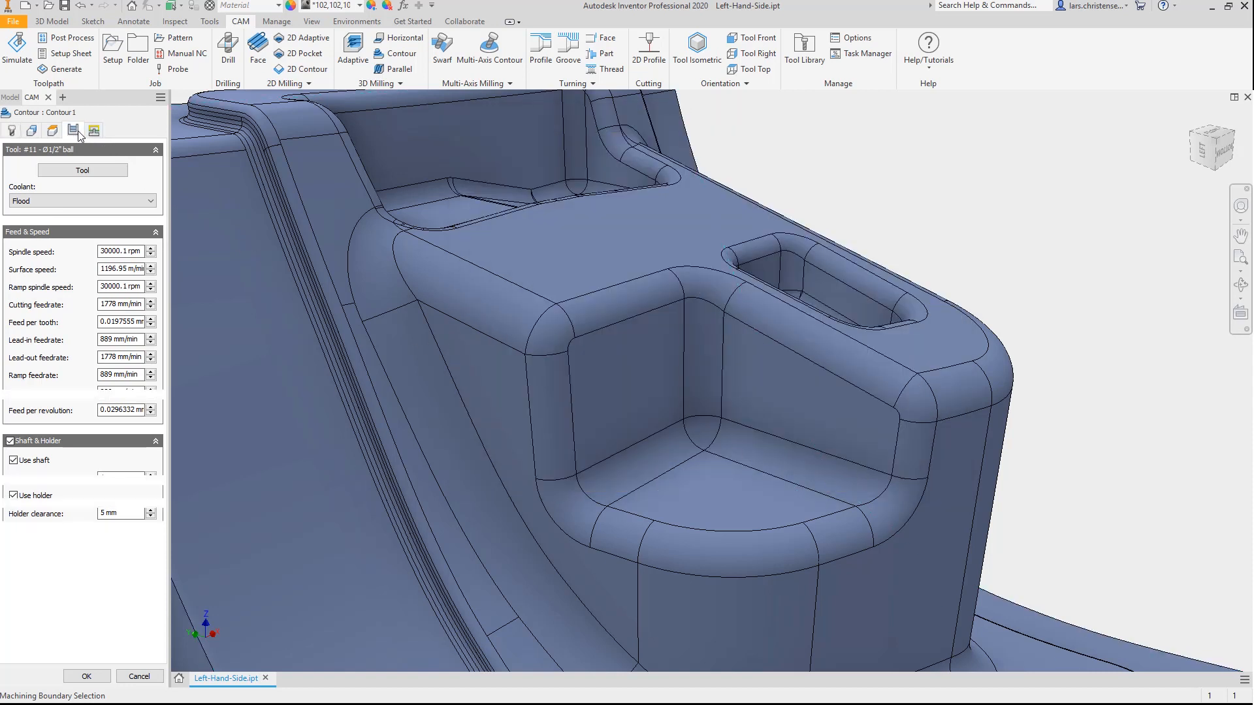
Set Contour1's Multi-Axis Tilting maximum tilt to 47 degrees in Passes and accept
left_click(94, 130)
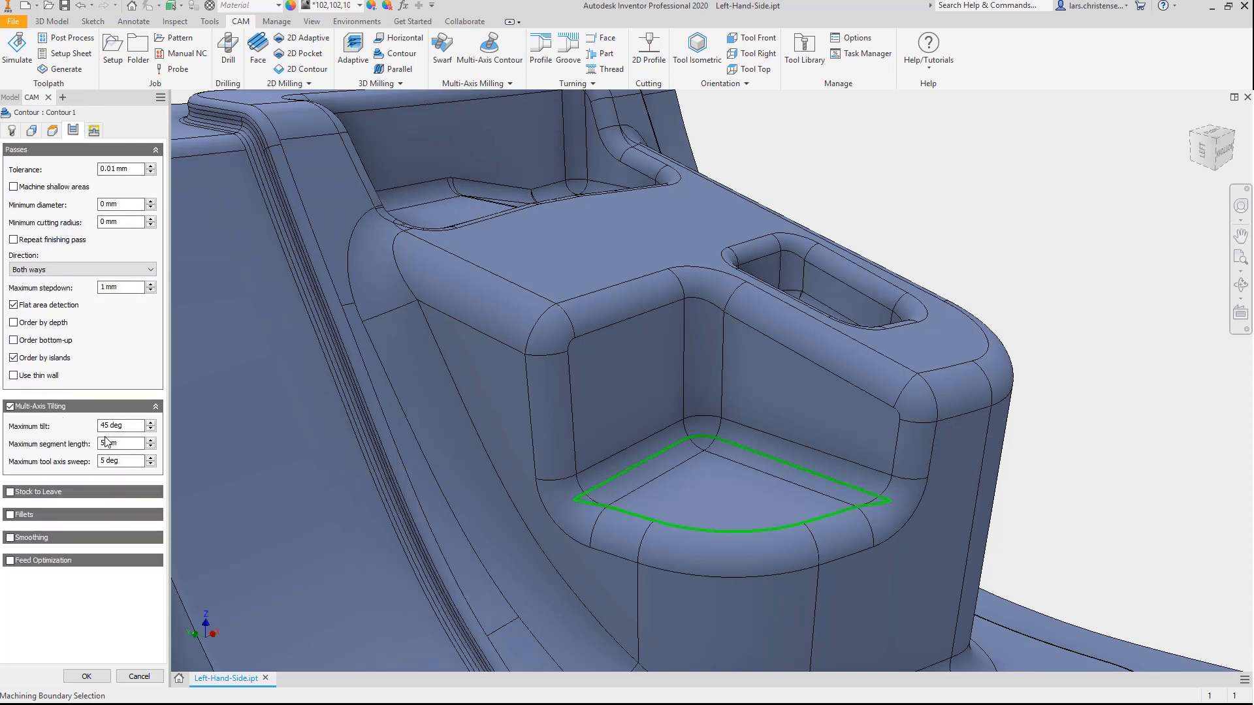
triple_click(118, 425)
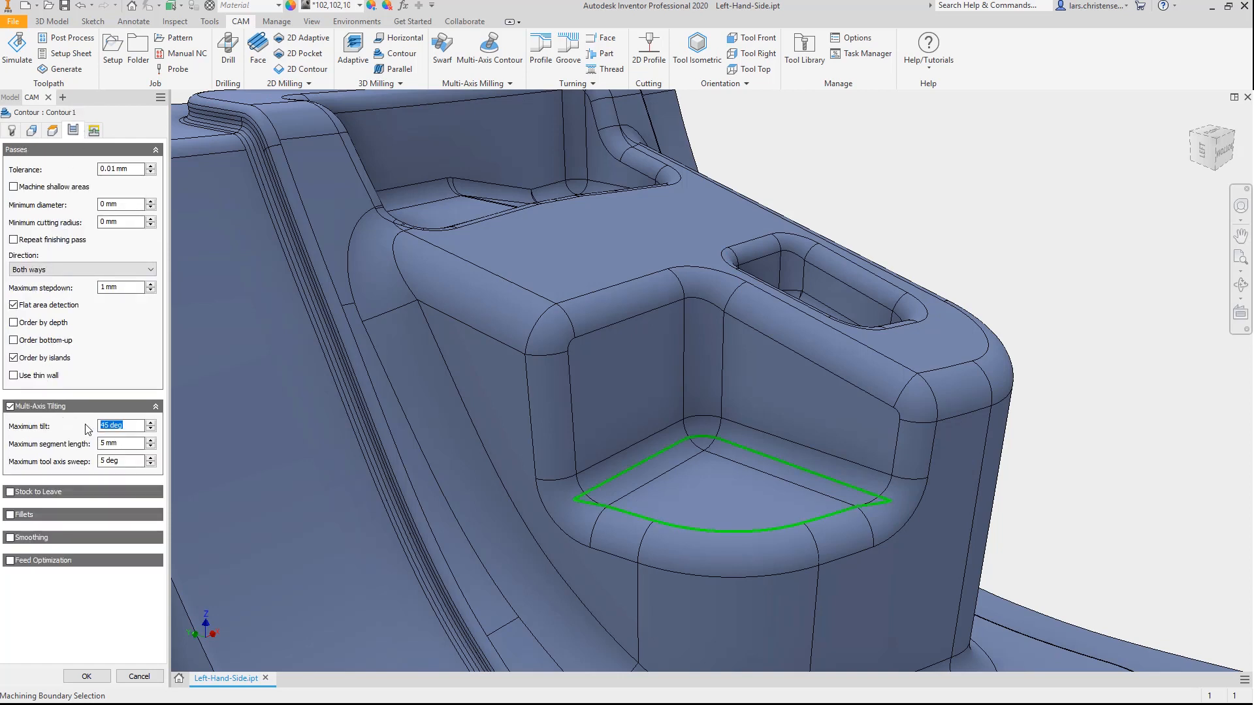
type("47")
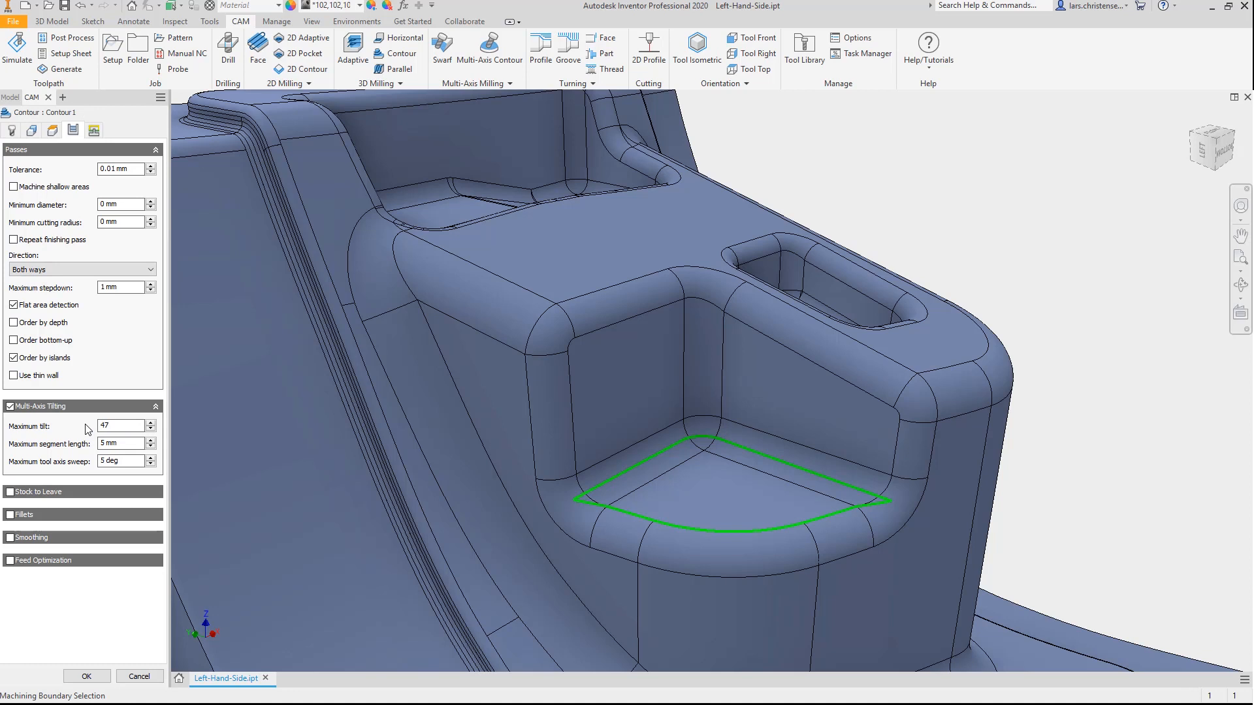
left_click(16, 48)
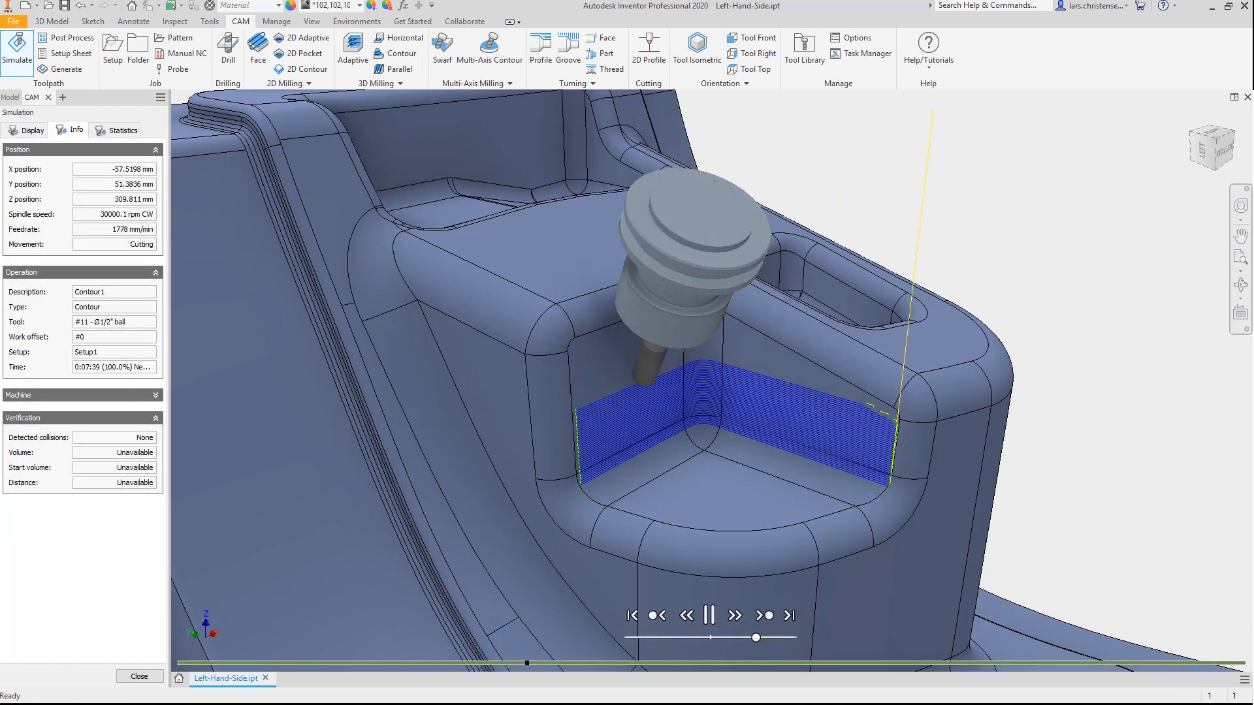
Play the ejector plate and swarf model simulations, then bring up Swarf1's tool choices
left_click(706, 615)
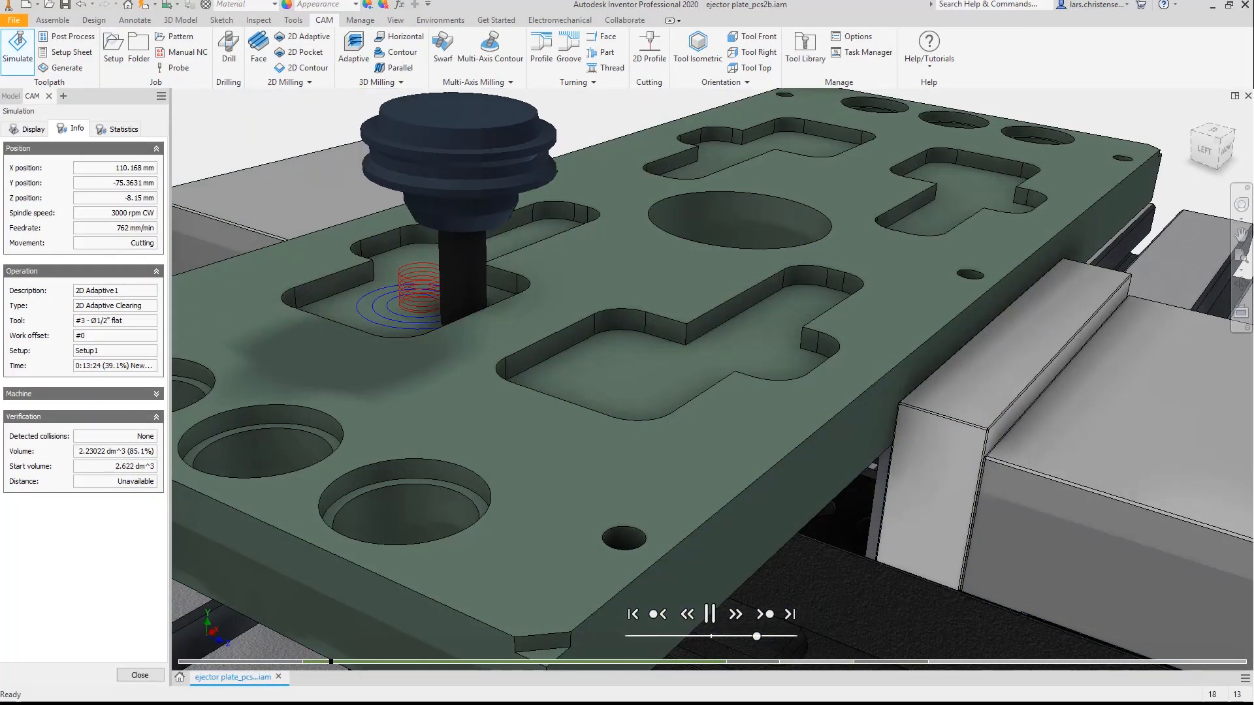
left_click(707, 614)
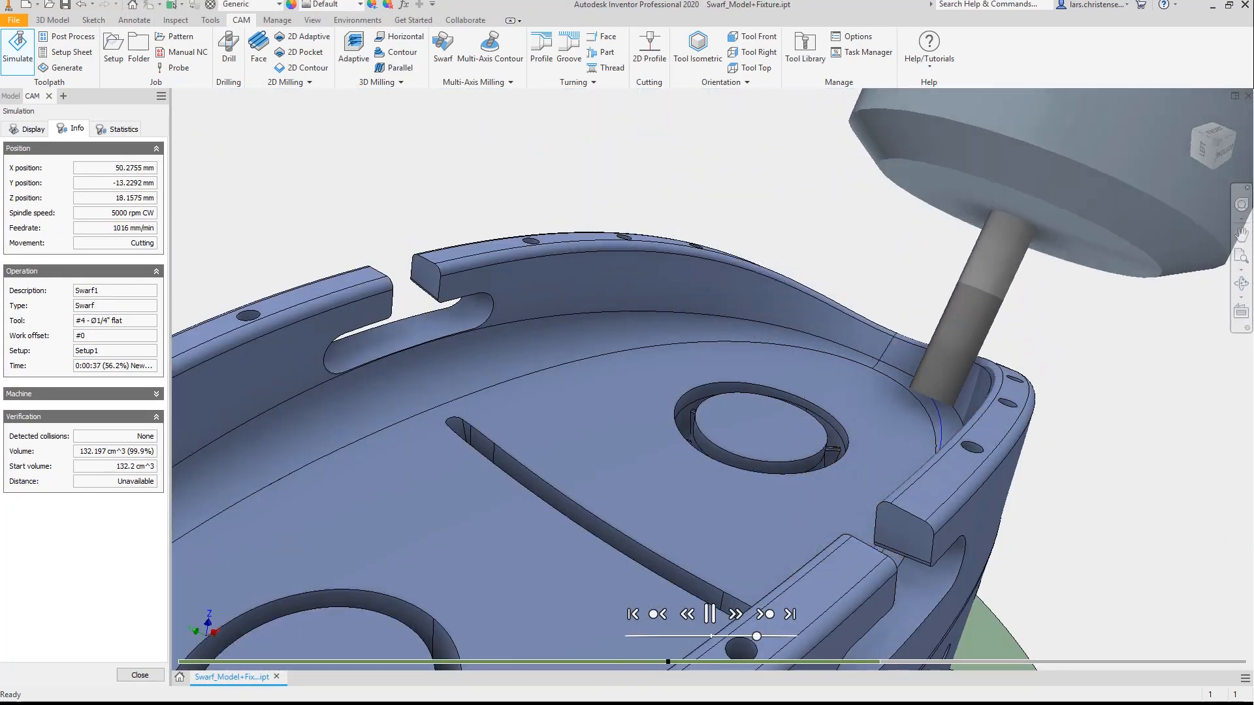
left_click(710, 613)
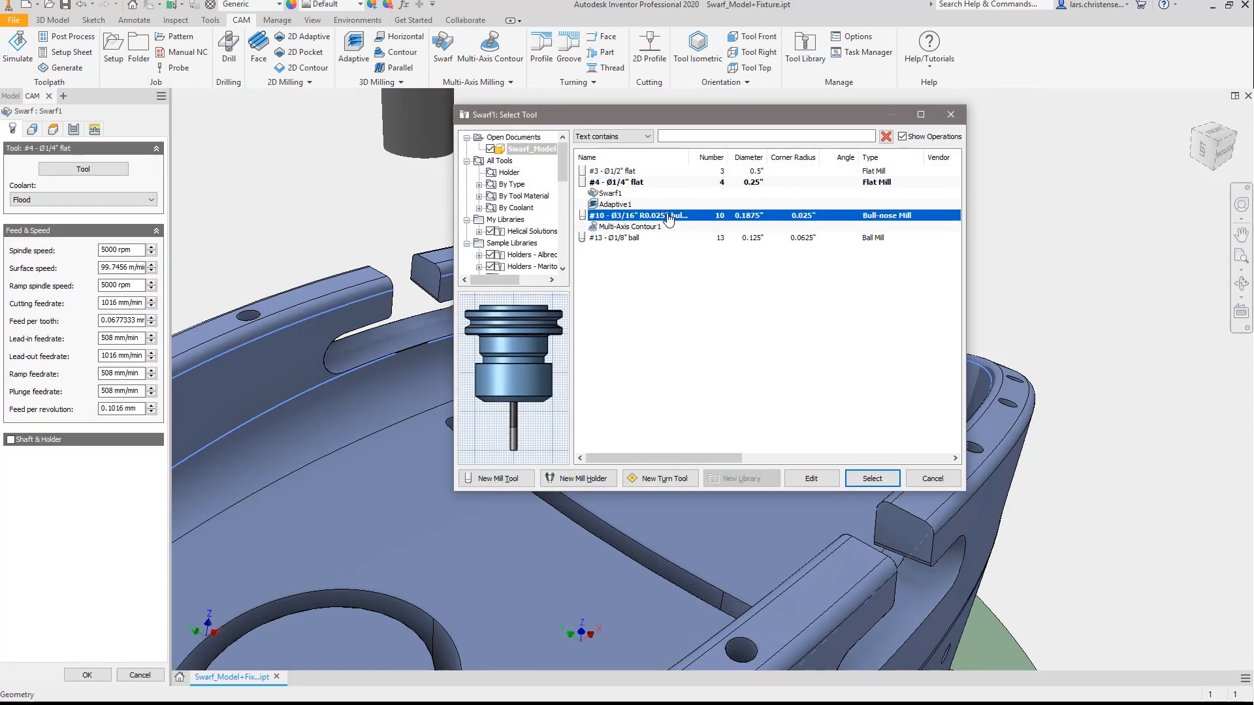
Review the #10 Ø3/16" bull-nose mill's feed, speed and holder details, then return to the Left-Hand-Side simulation
left_click(810, 478)
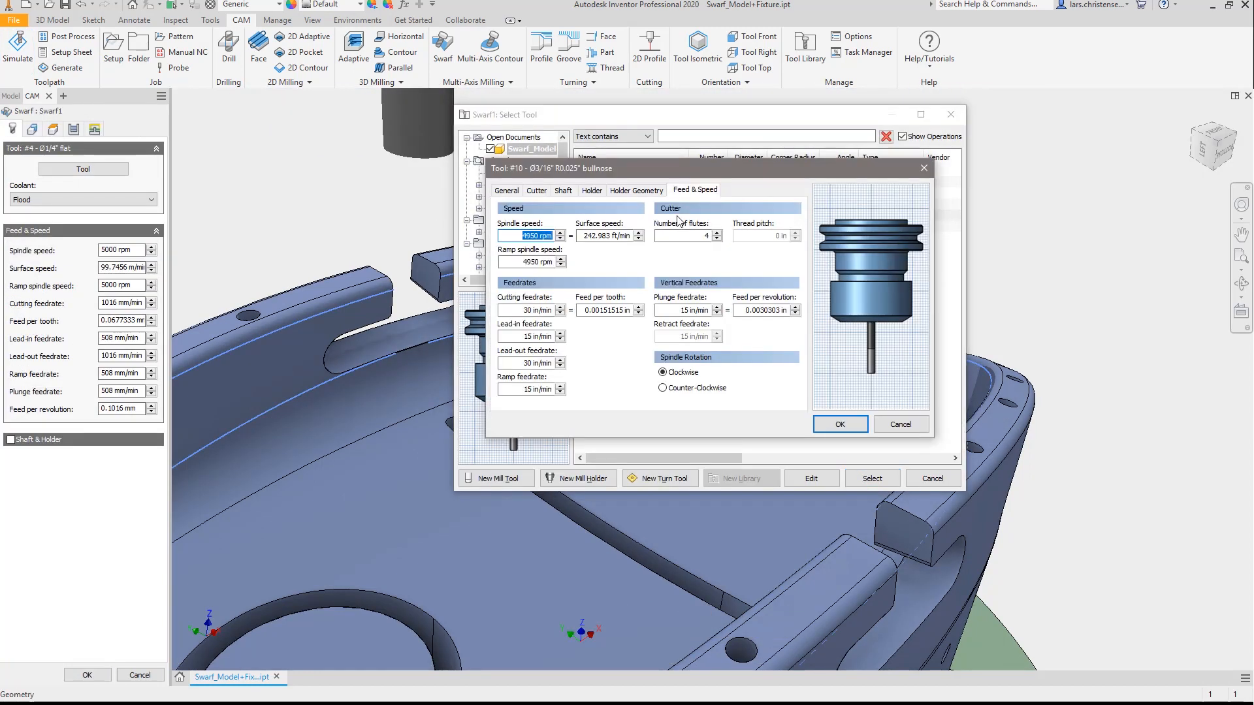
left_click(591, 190)
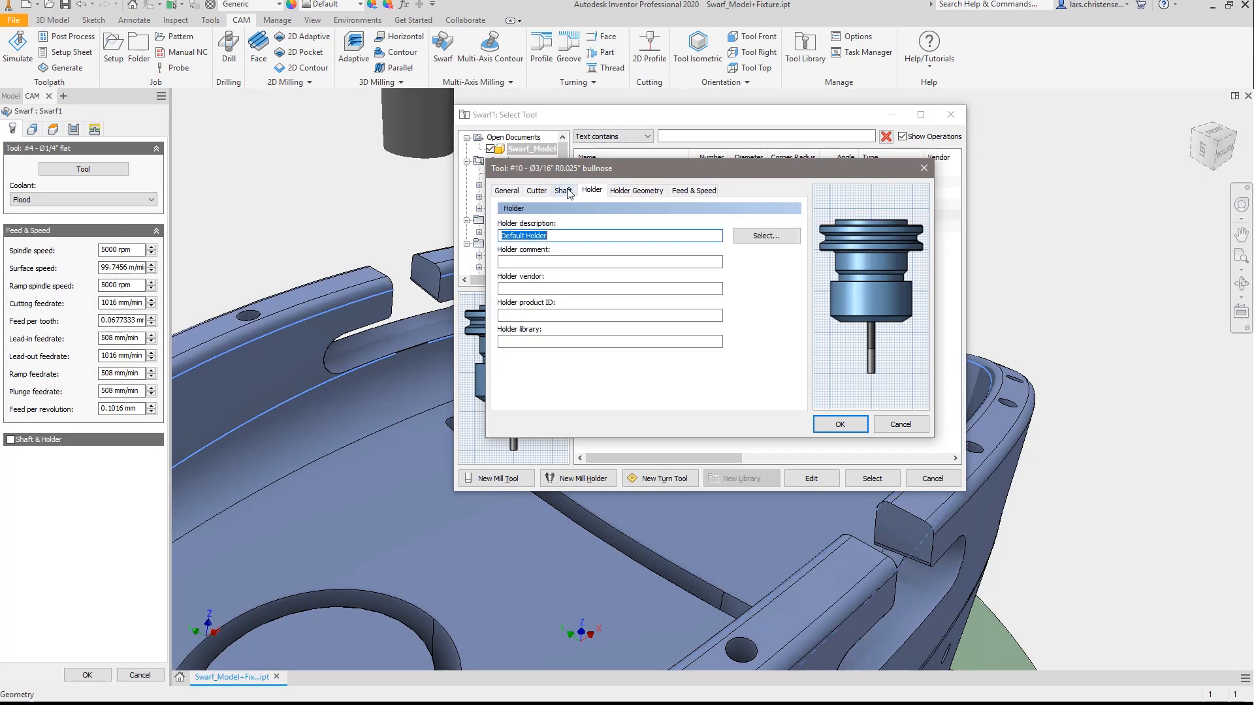
left_click(537, 191)
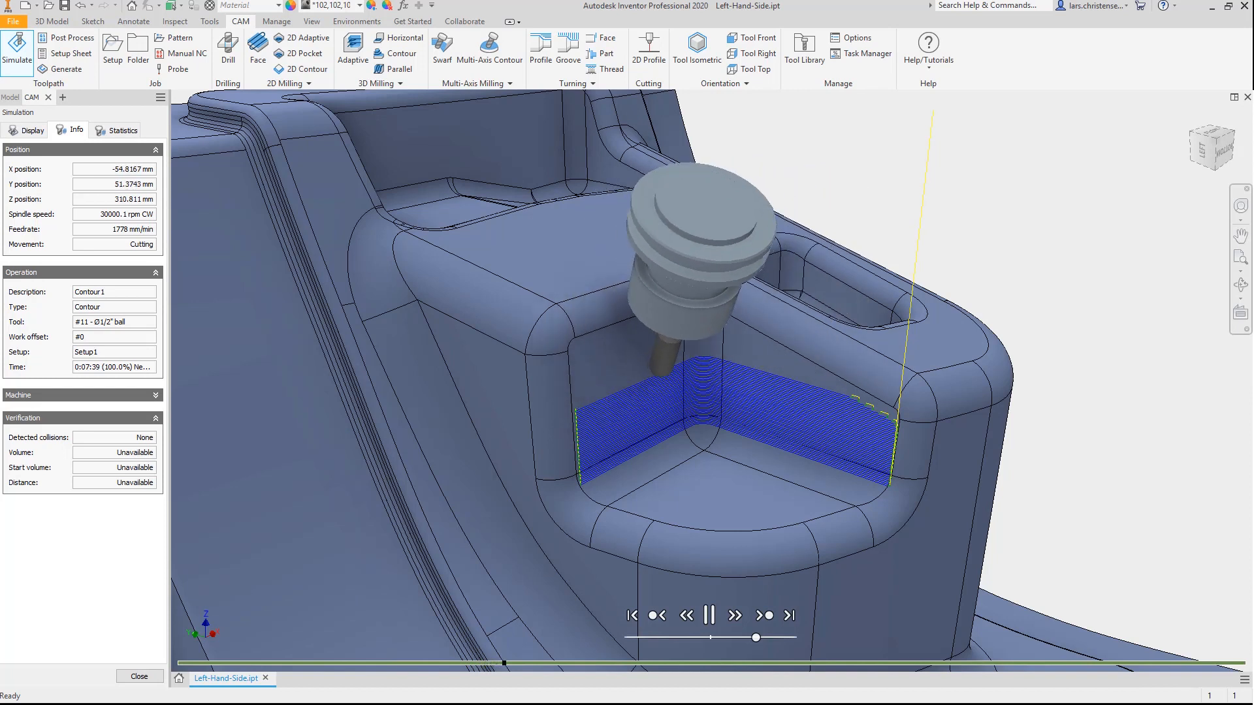
Leave the contour simulation and show the Autodesk HSM Post Library page in the browser
left_click(708, 616)
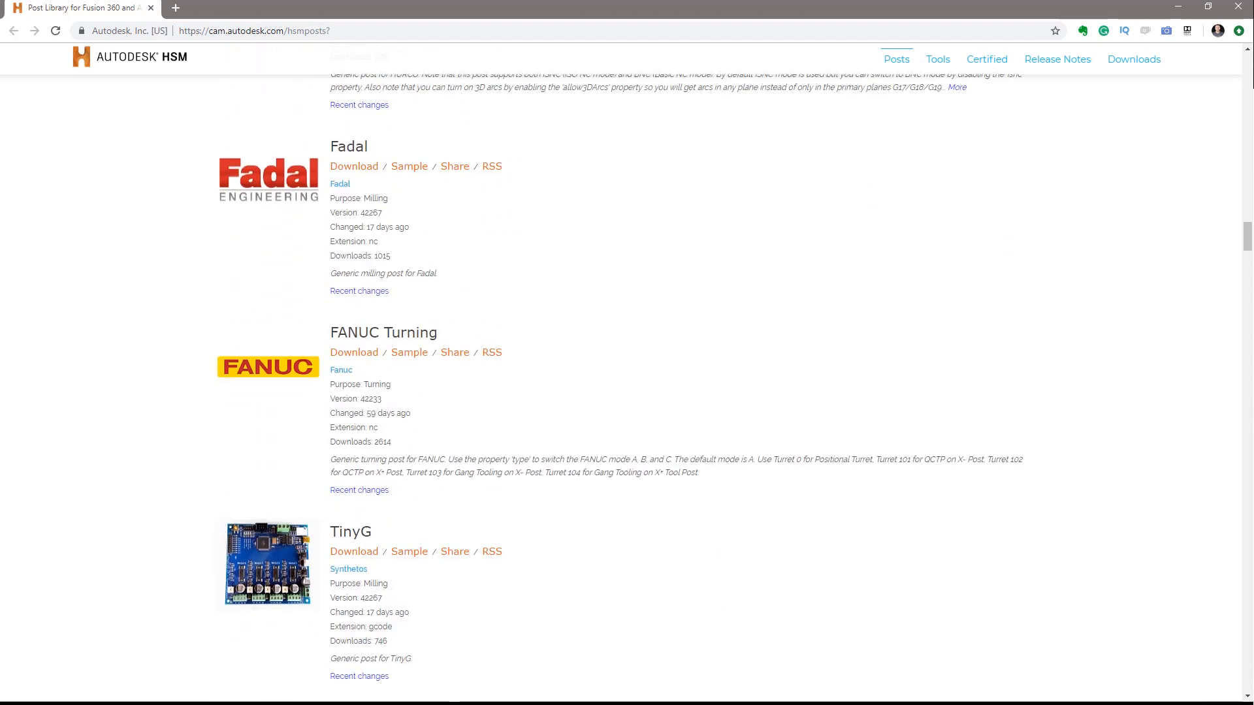
Browse the post library list (Fadal, FANUC Turning, HAAS ST-20) by scrolling the page
scroll("down", 3)
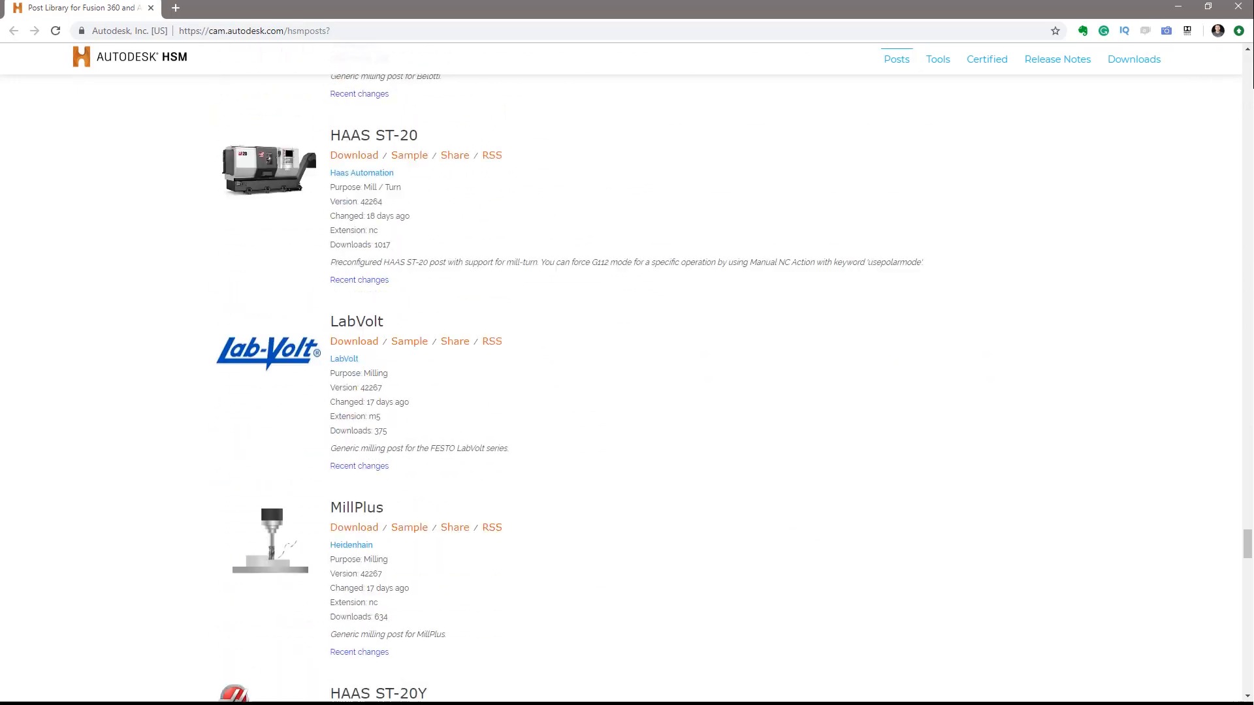
scroll("up", 3)
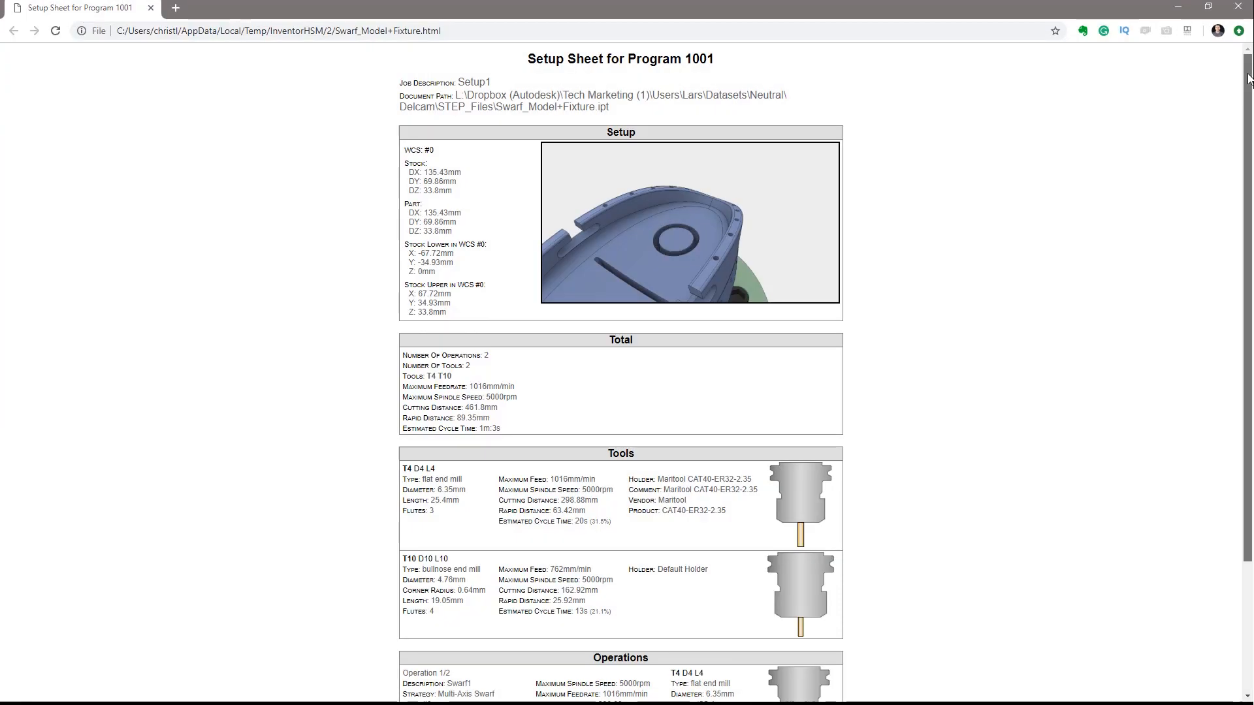
Scroll through Program 1001's setup sheet totals, tools T4/T10 and operations
scroll("down", 3)
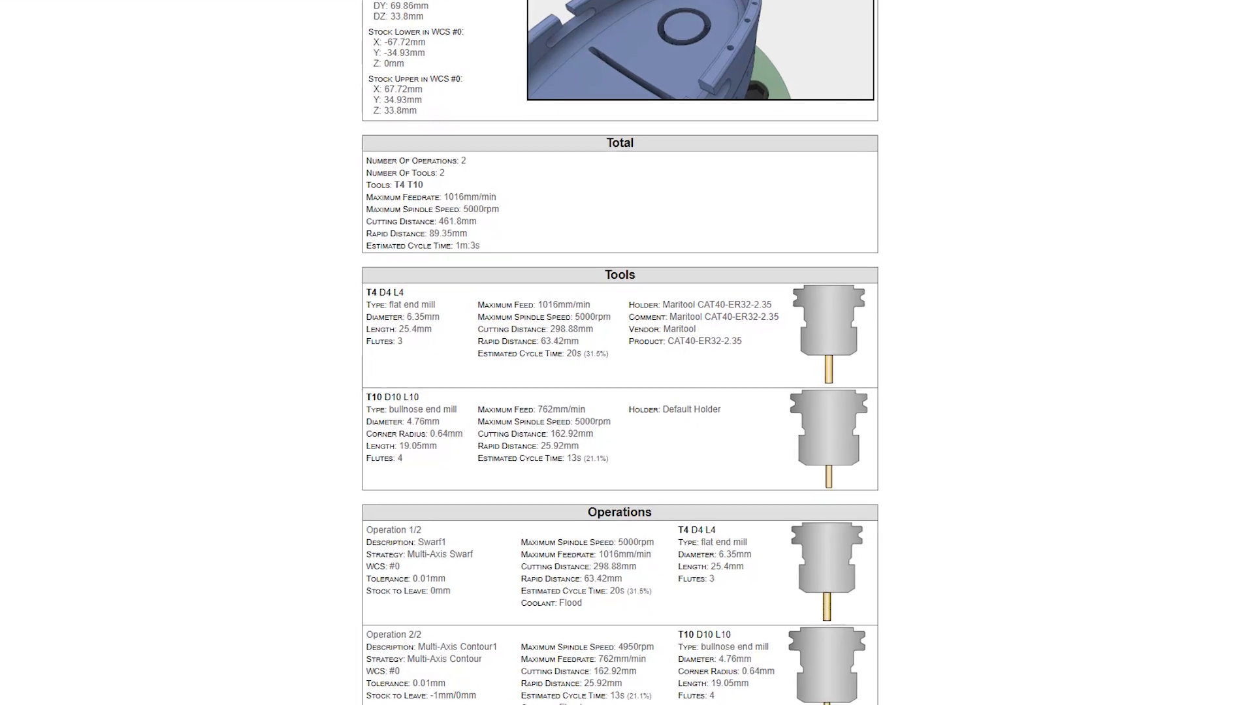
scroll("down", 3)
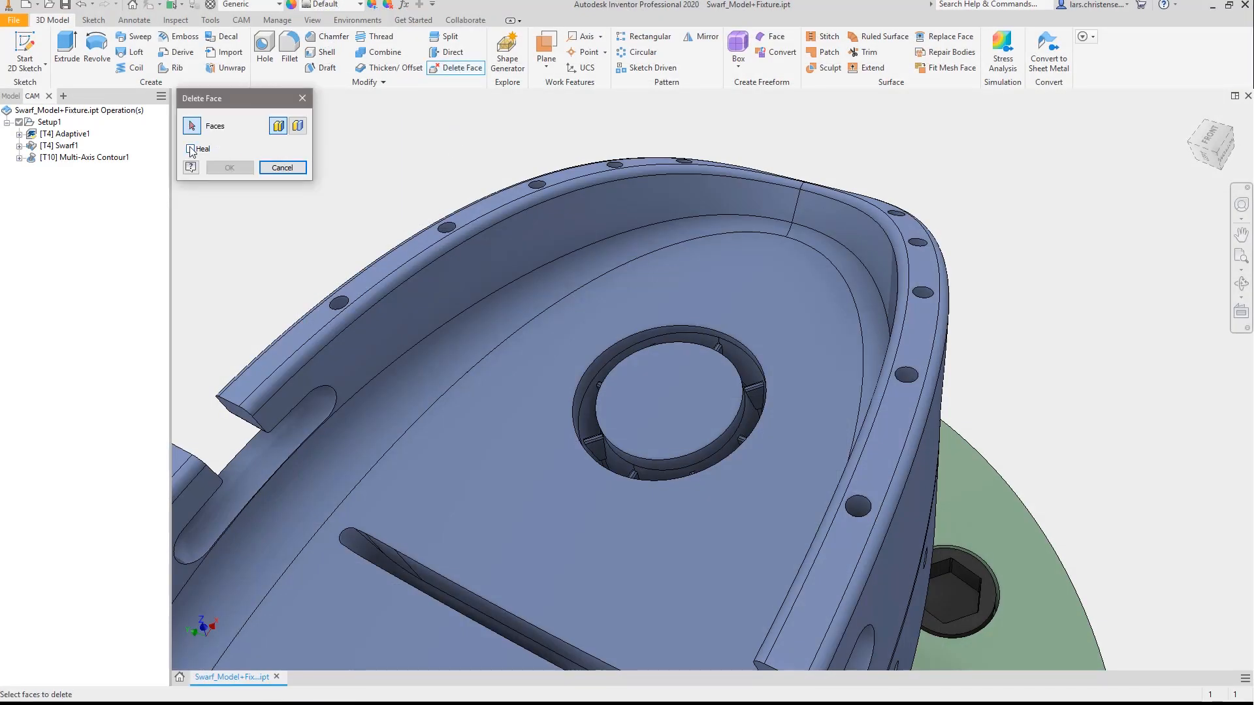
Delete the rim bolt-hole faces with Heal enabled and confirm
left_click(191, 149)
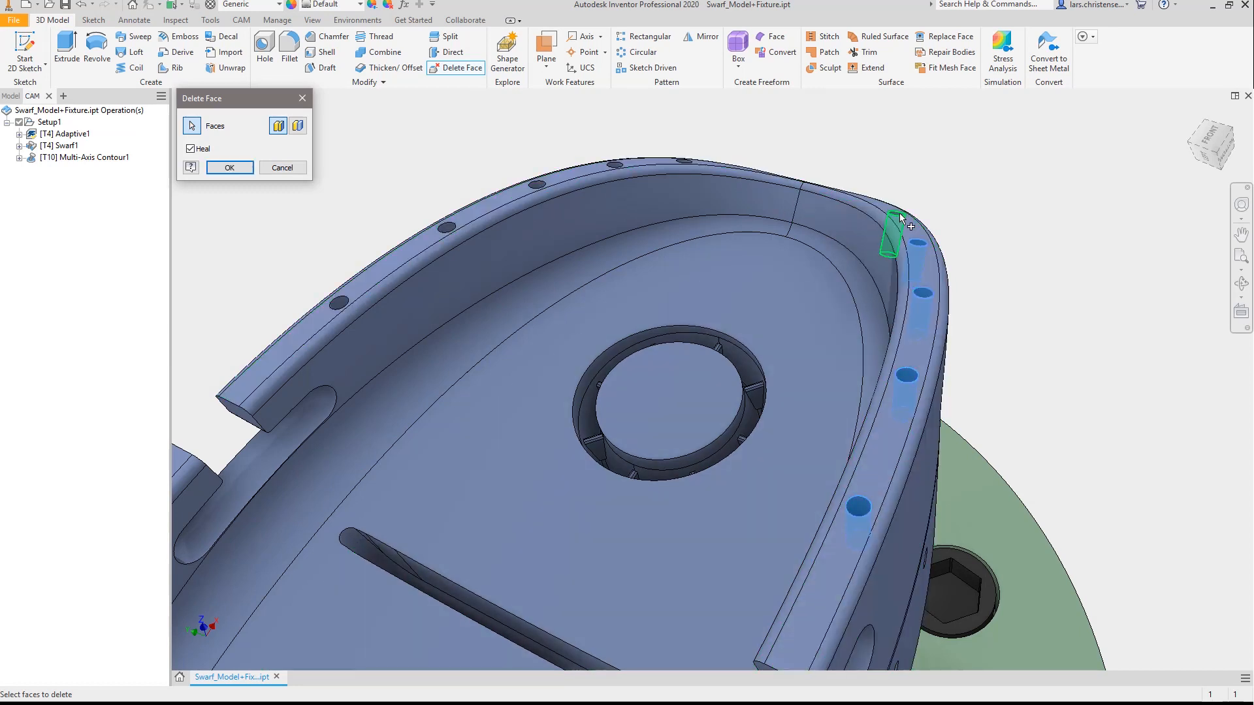
mouse_move(617, 170)
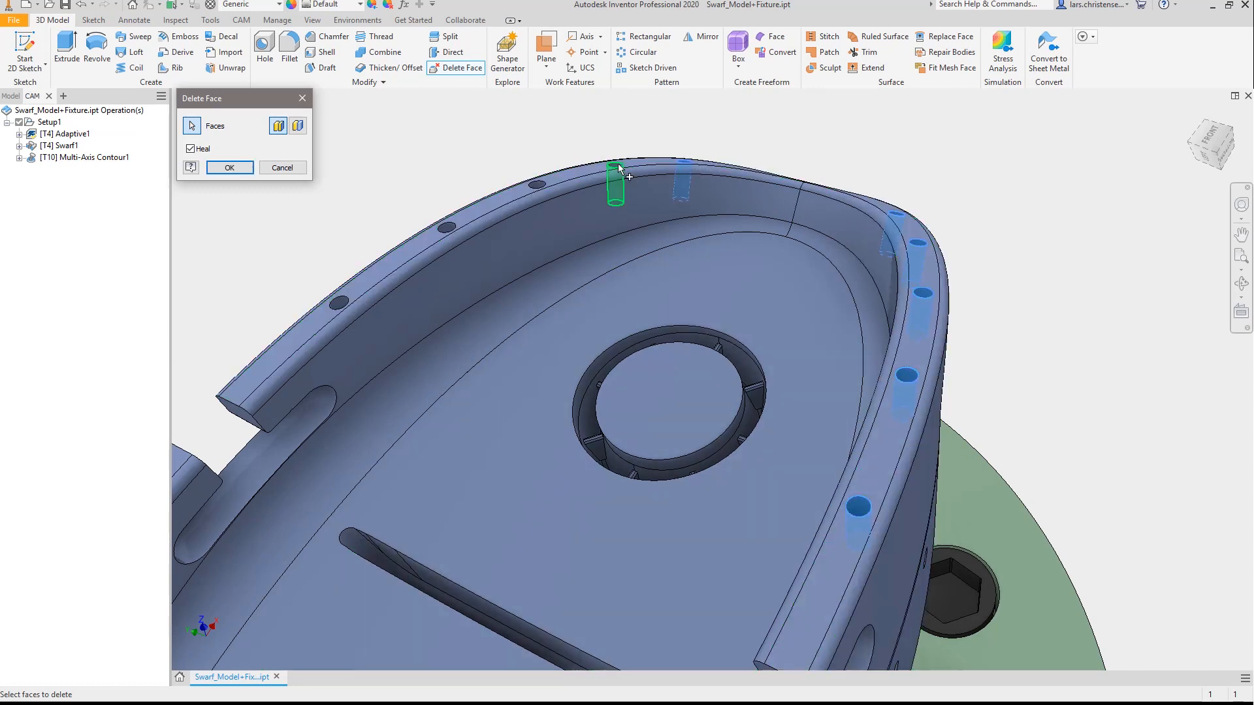
left_click(439, 237)
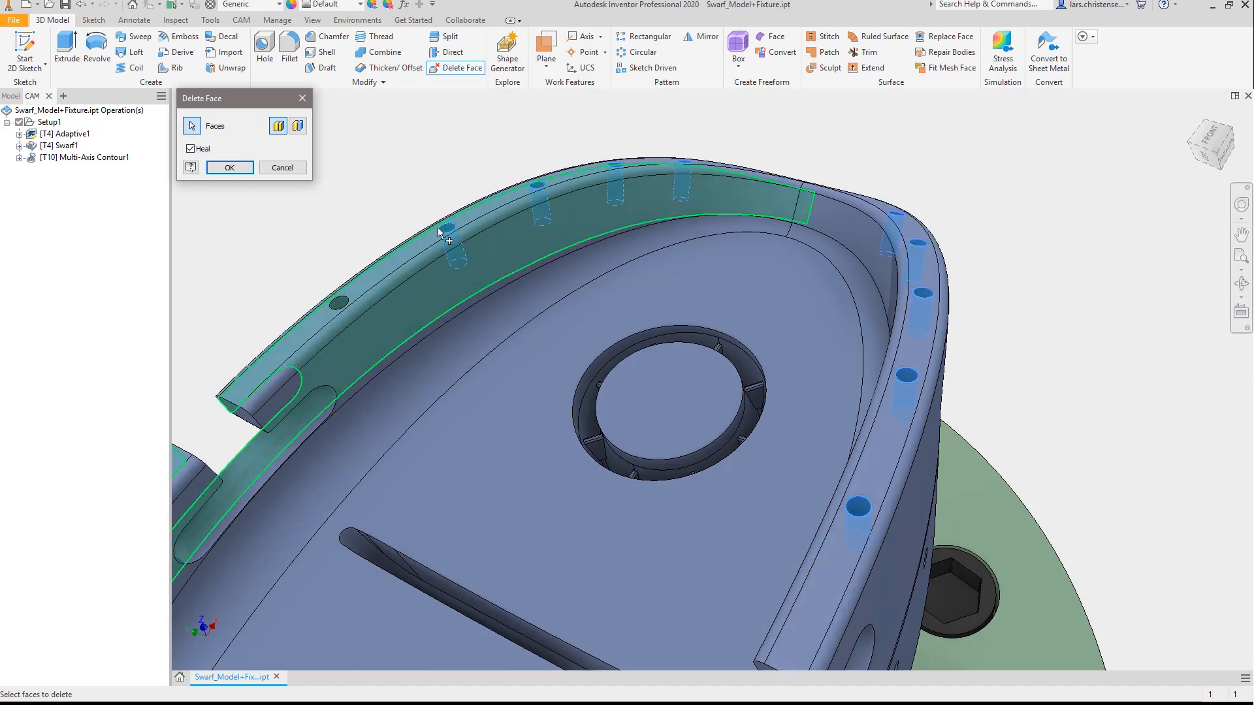
left_click(230, 168)
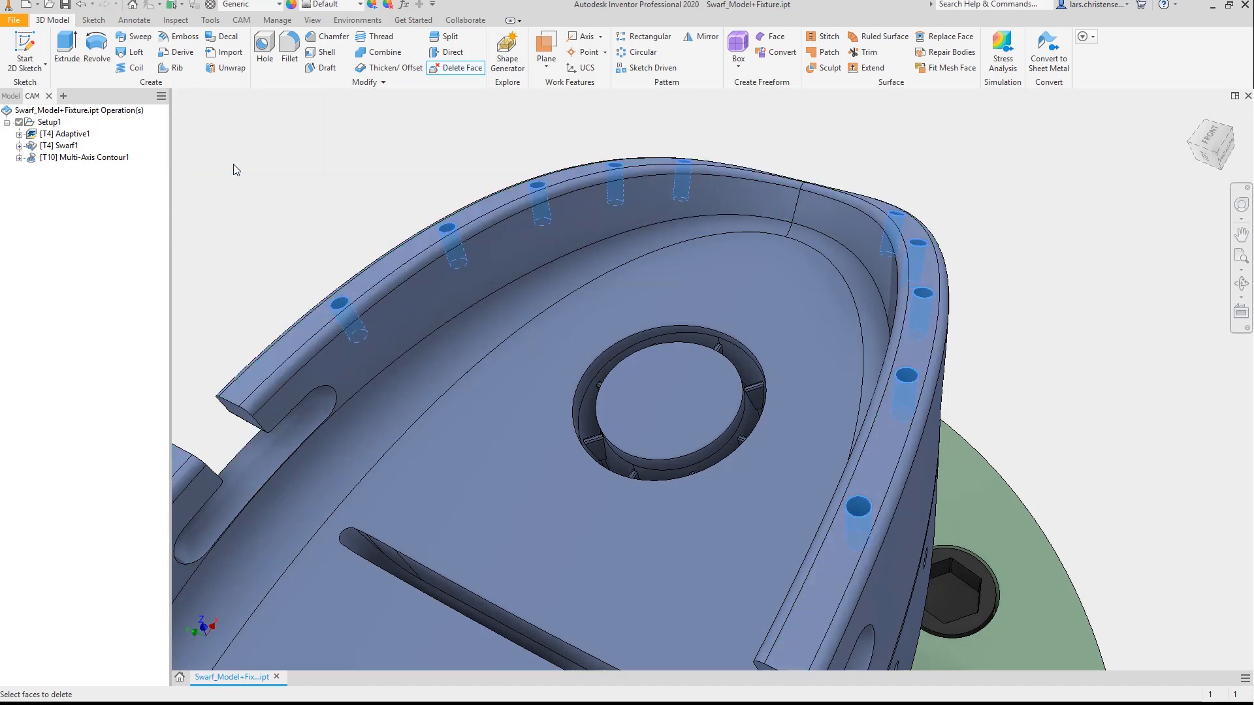